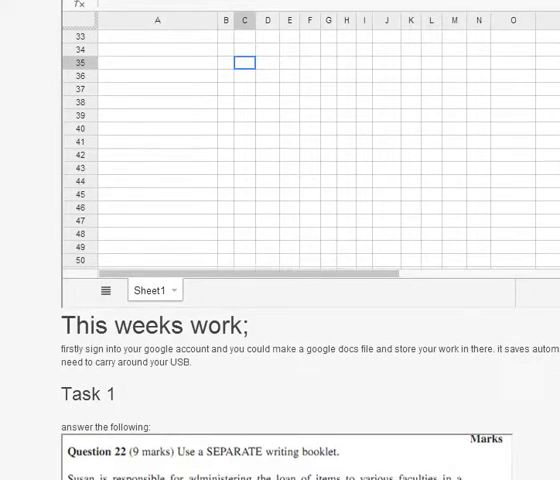
Scroll down the Week 3 forum thread past the embedded pages to reach the Task 2 video.
scroll(down, 3)
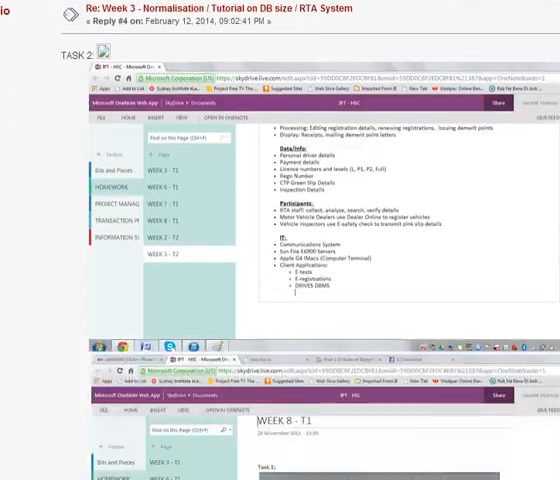
scroll(down, 3)
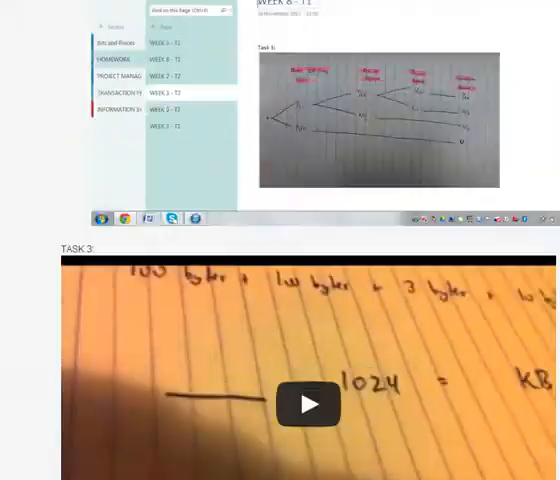
scroll(down, 3)
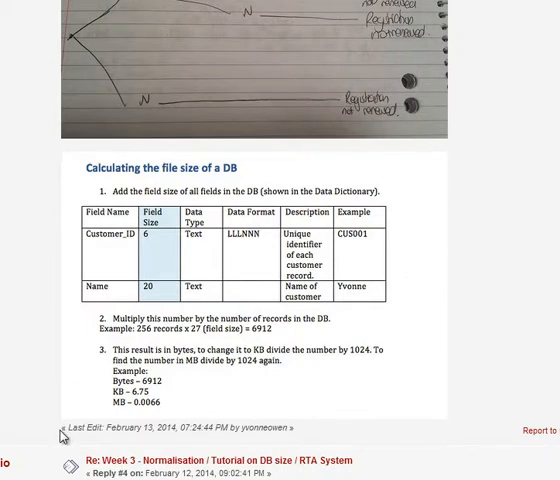
mouse_move(172, 314)
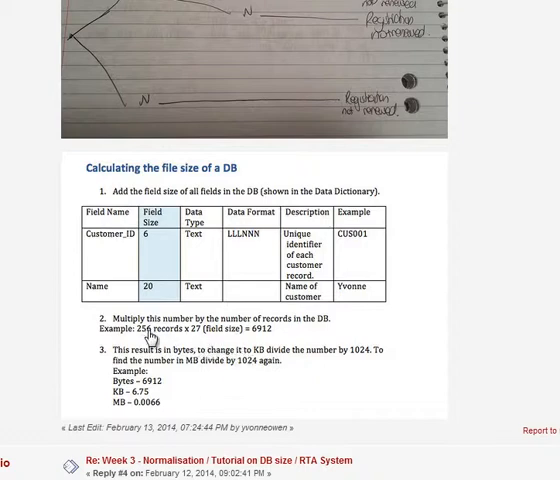
mouse_move(152, 340)
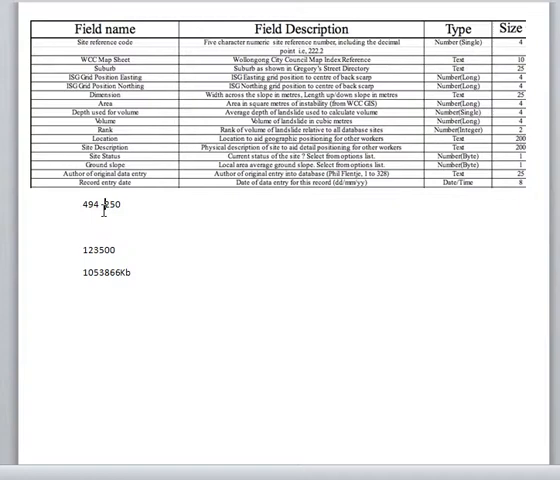
mouse_move(82, 250)
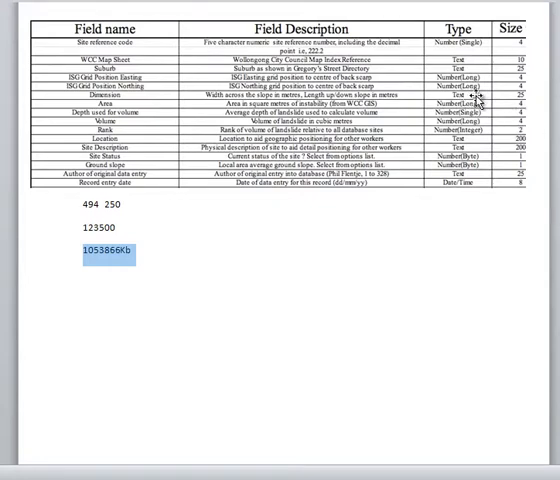
mouse_move(462, 182)
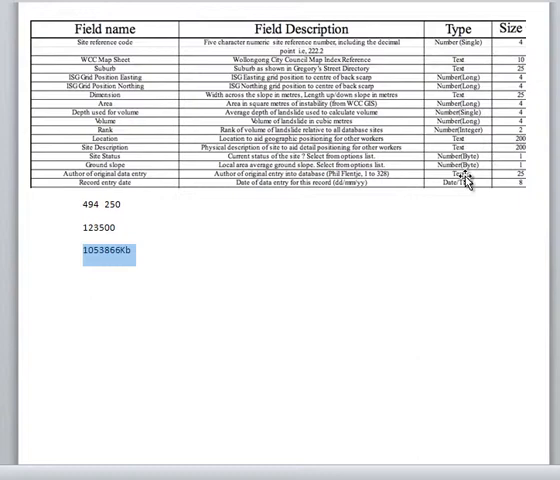
Correct the final total beneath the field-size table so it reads 10538666Kb.
click(176, 250)
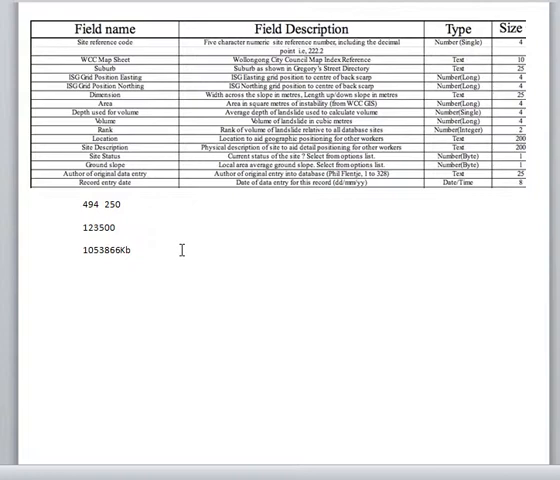
key(enter)
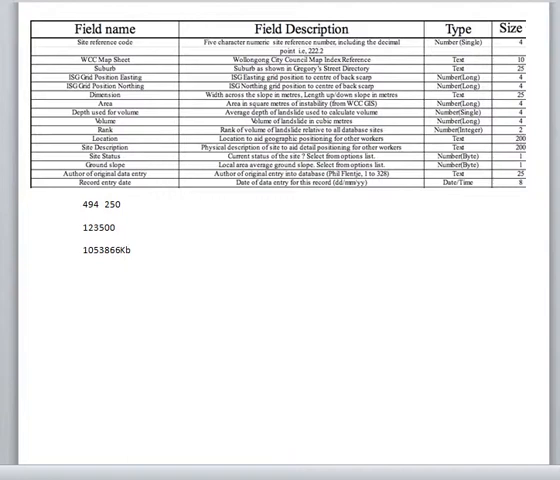
mouse_move(116, 310)
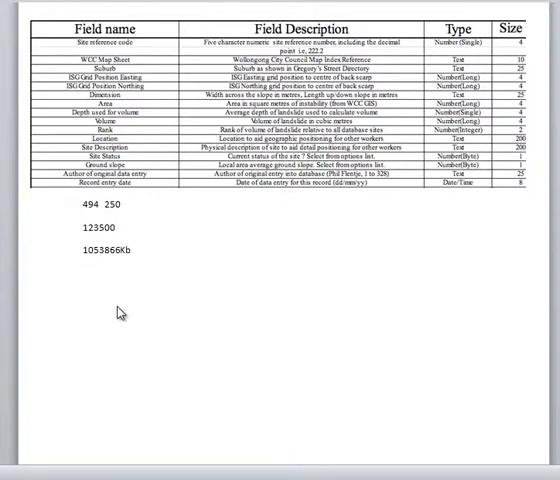